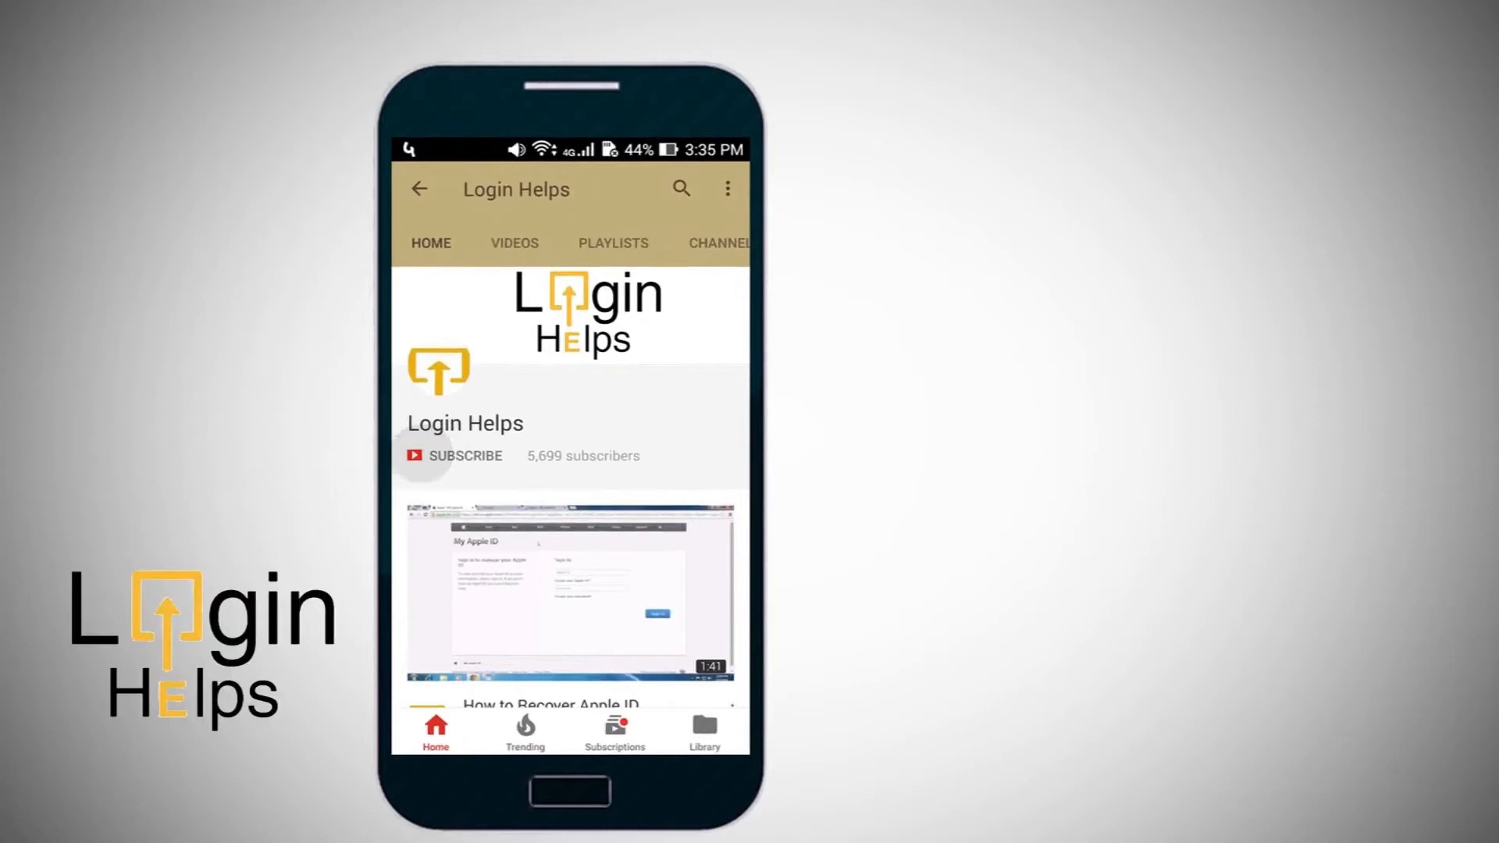
Switch from the YouTube intro to the Telegram main chat list.
click(465, 456)
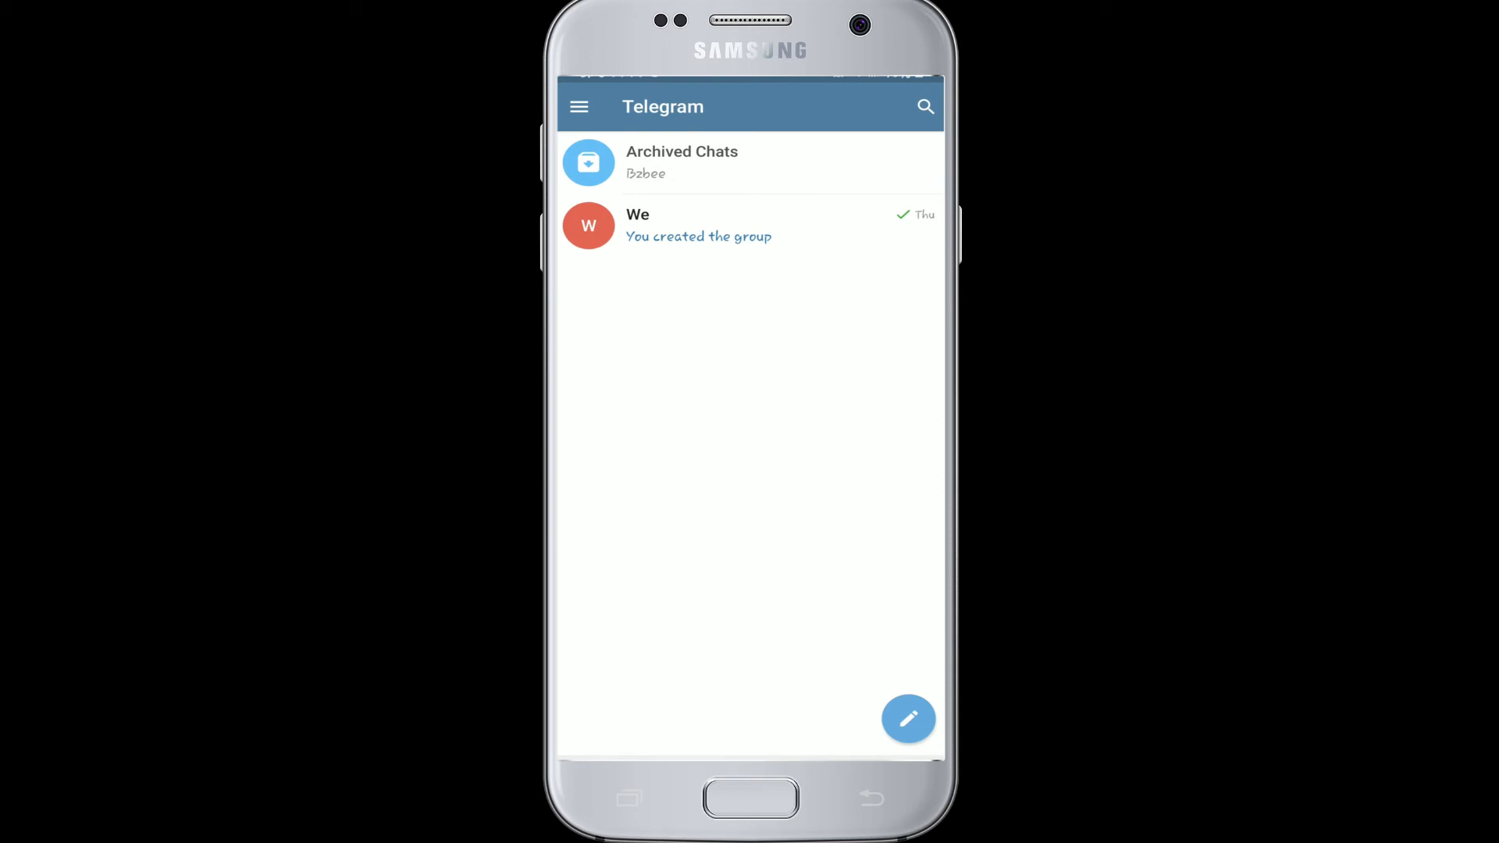
Unarchive the Bzbee chat so it returns to the main chat list above We.
click(703, 161)
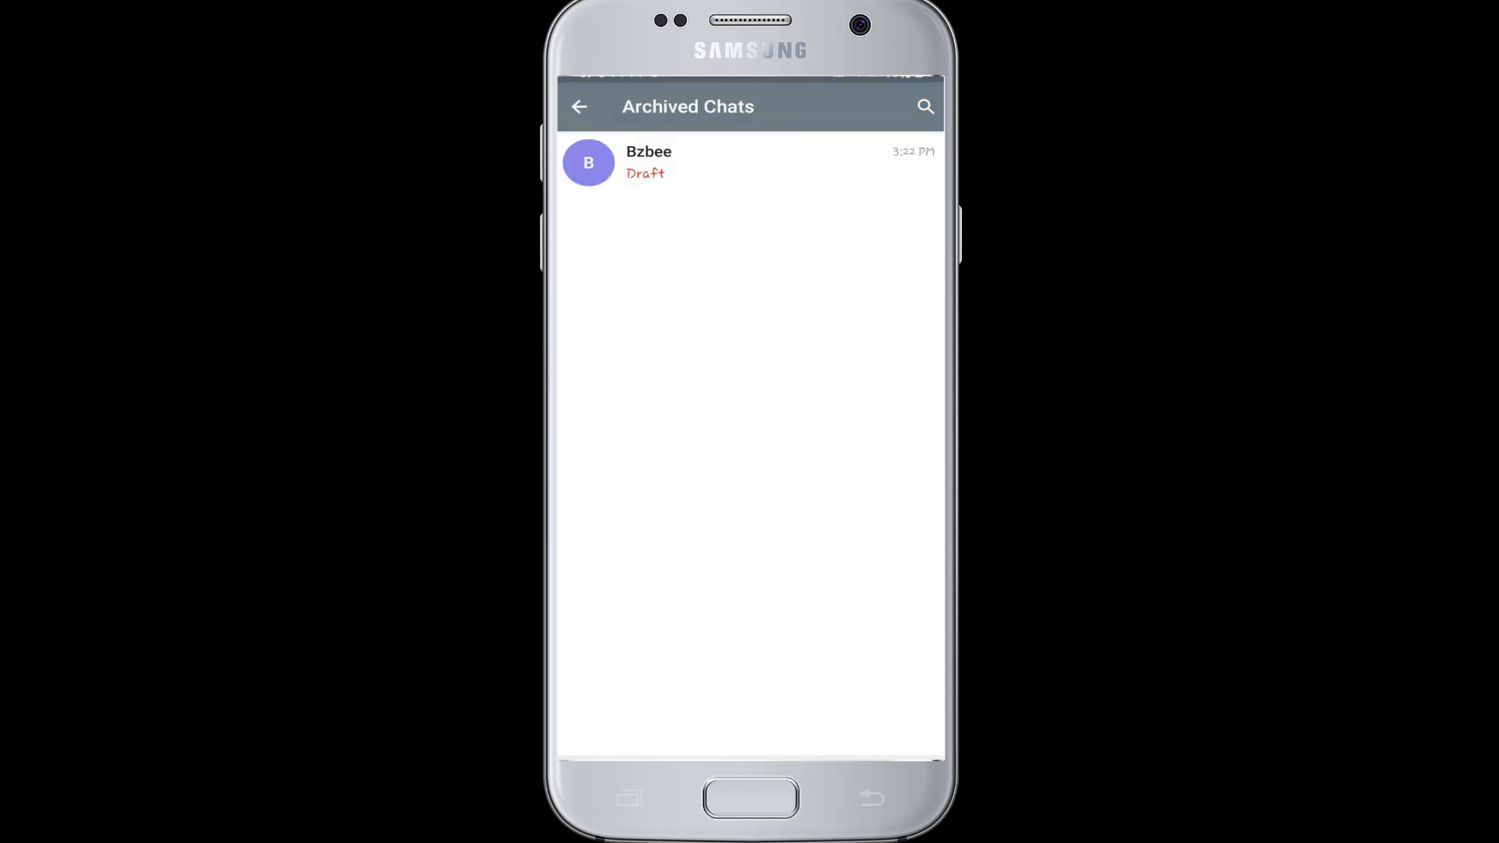
click(579, 106)
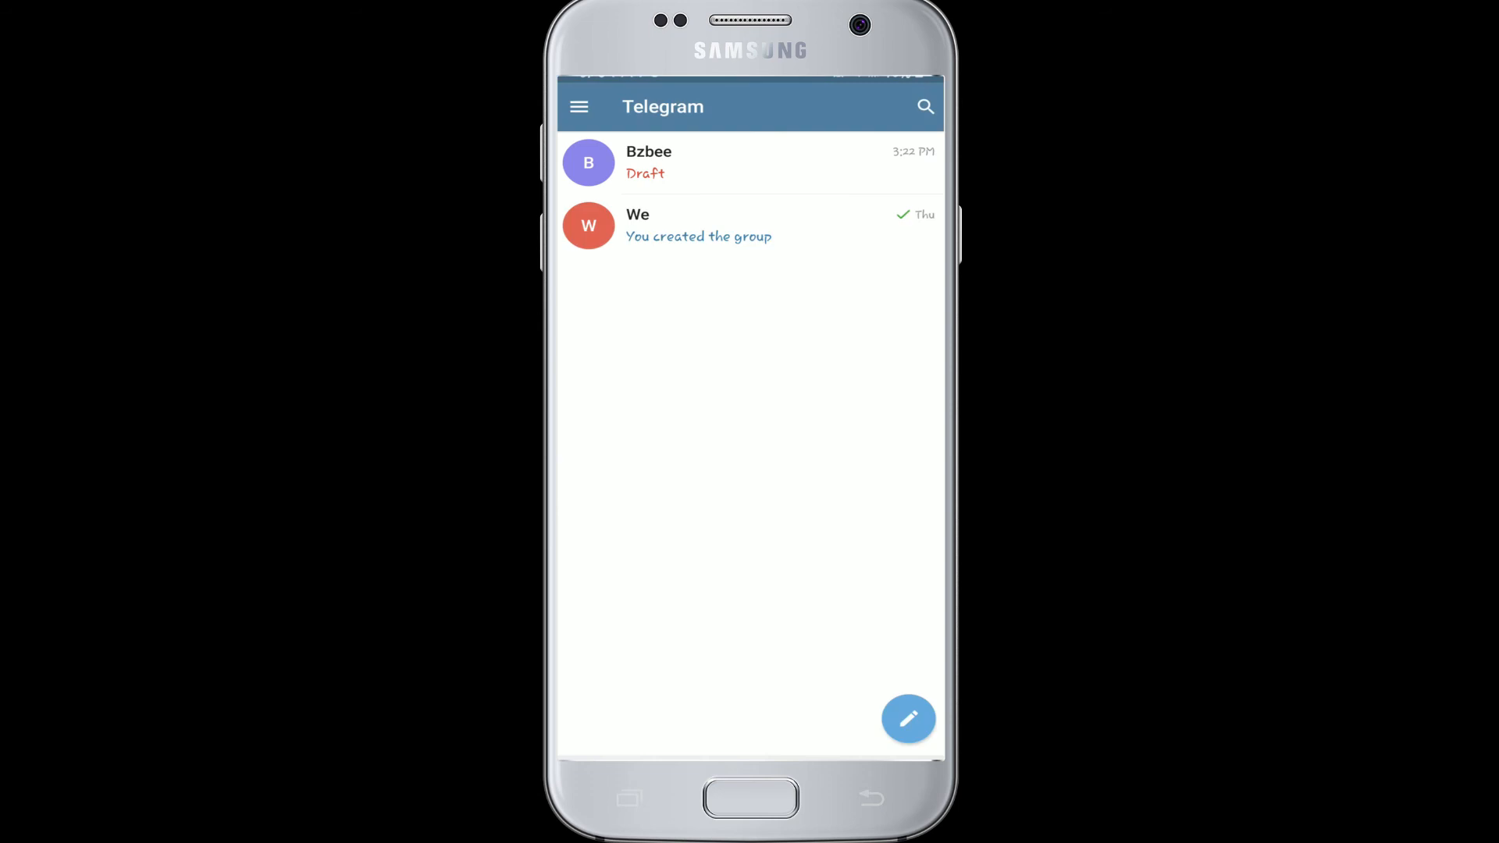